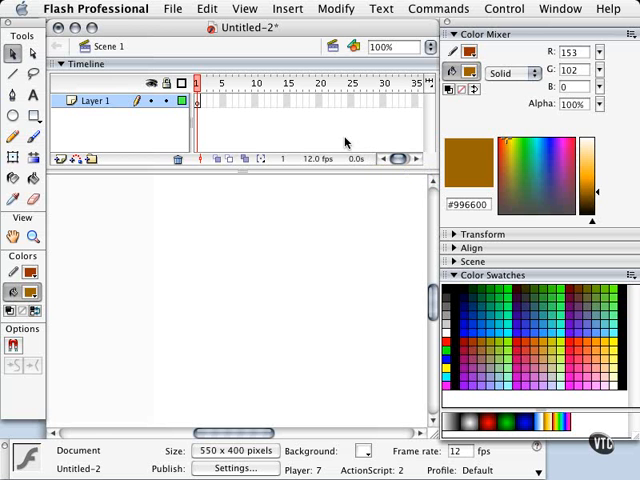
pyautogui.moveTo(360, 144)
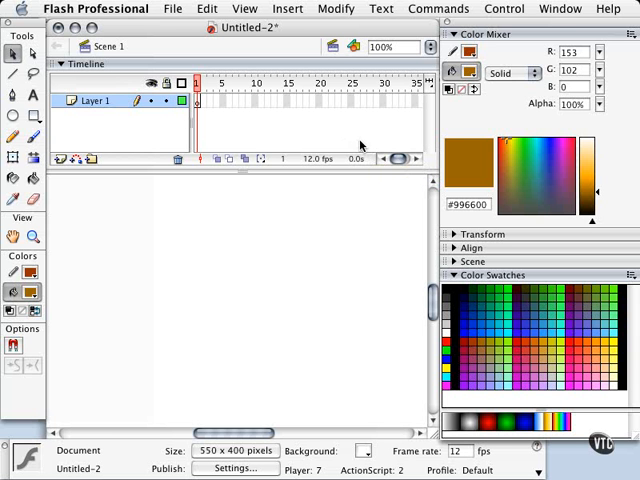
pyautogui.moveTo(364, 146)
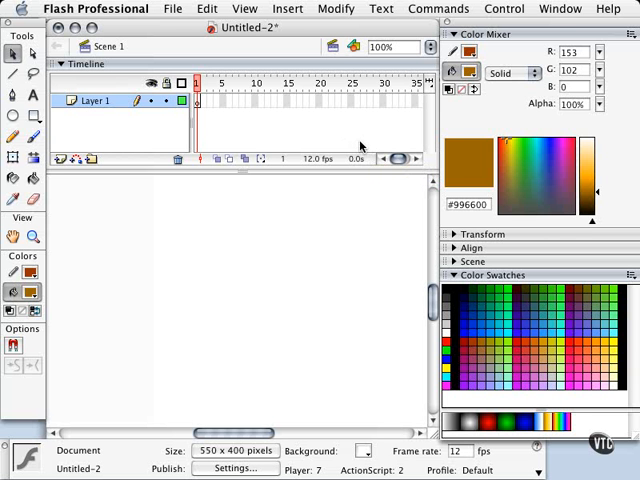
pyautogui.moveTo(360, 148)
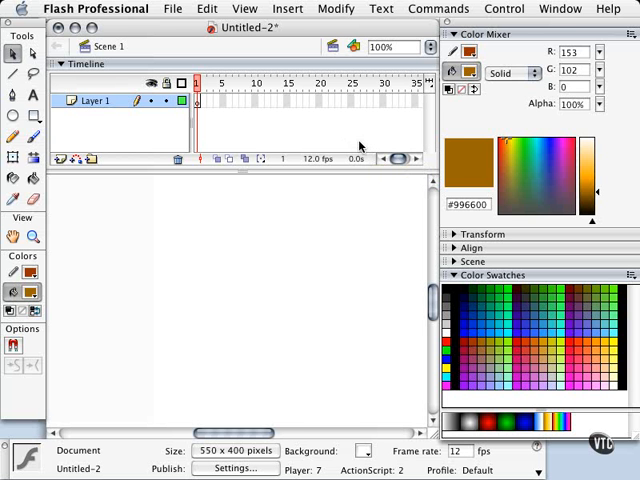
pyautogui.moveTo(360, 144)
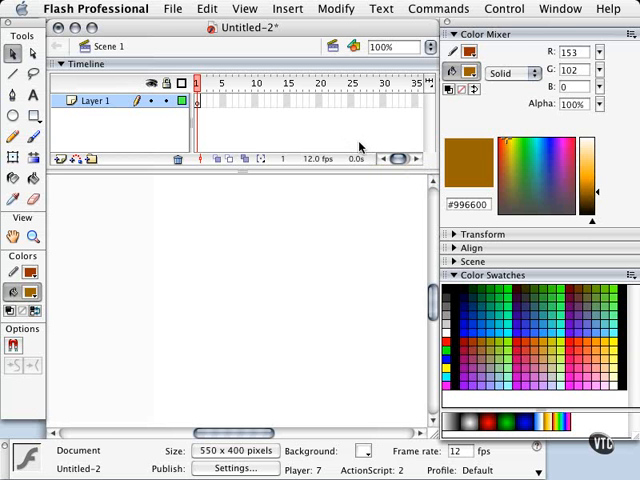
pyautogui.moveTo(362, 146)
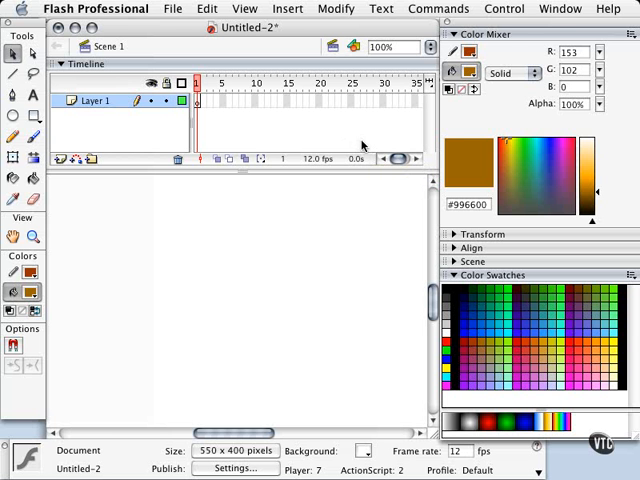
pyautogui.moveTo(362, 146)
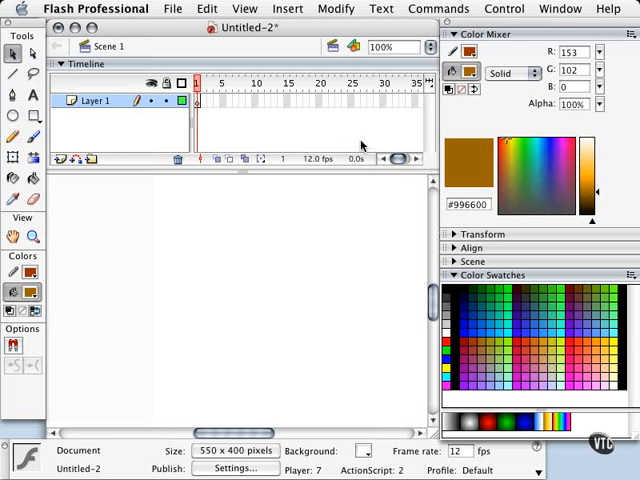
pyautogui.moveTo(360, 144)
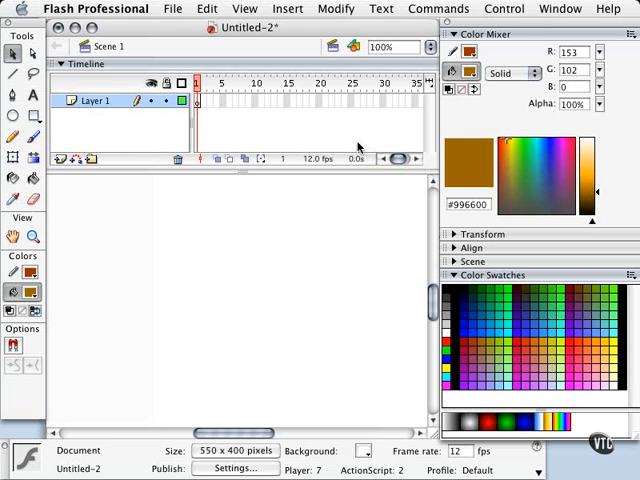
pyautogui.moveTo(360, 146)
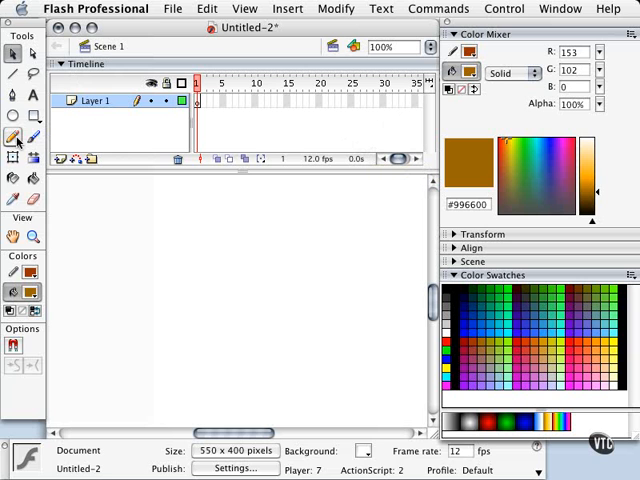
# Choose the Pencil tool with dark blue stroke colour #003399 and begin the first wavy line
pyautogui.click(12, 136)
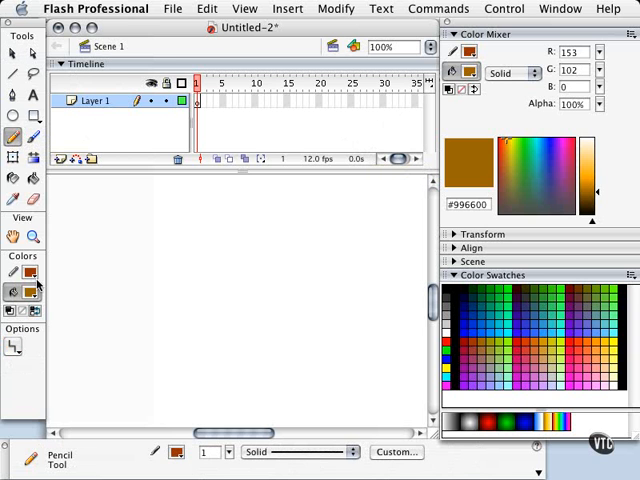
pyautogui.click(28, 292)
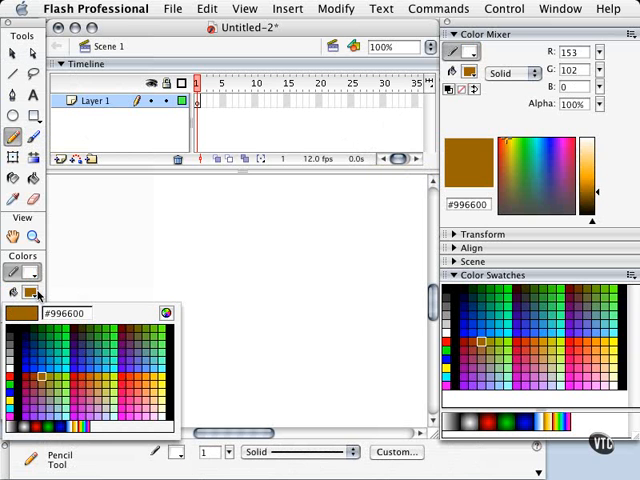
pyautogui.click(30, 292)
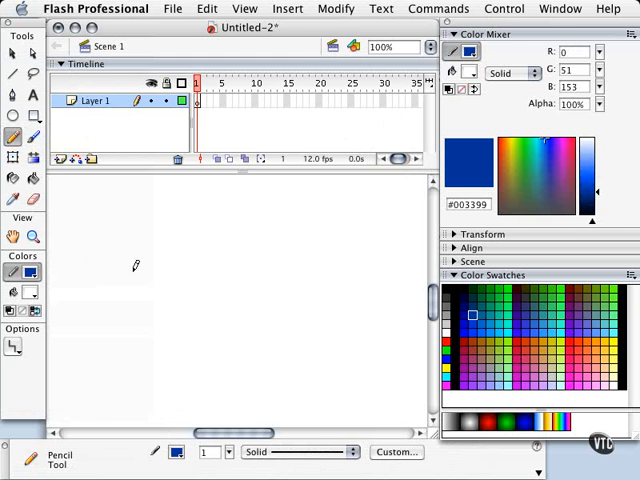
pyautogui.click(14, 348)
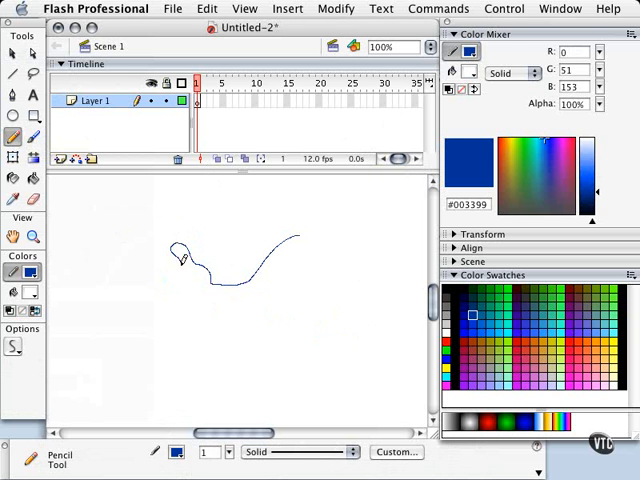
# Complete the closed arm-and-open-hand outline in frame 1 and set pencil mode to Ink (strokes as drawn)
pyautogui.moveTo(180, 256); pyautogui.dragTo(160, 284)
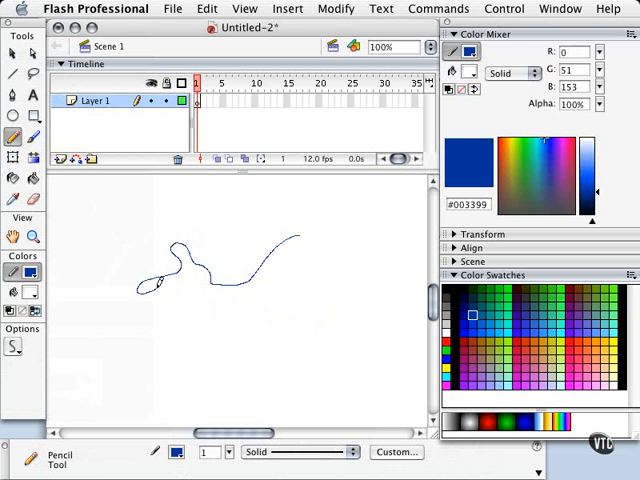
pyautogui.moveTo(160, 290); pyautogui.dragTo(170, 320)
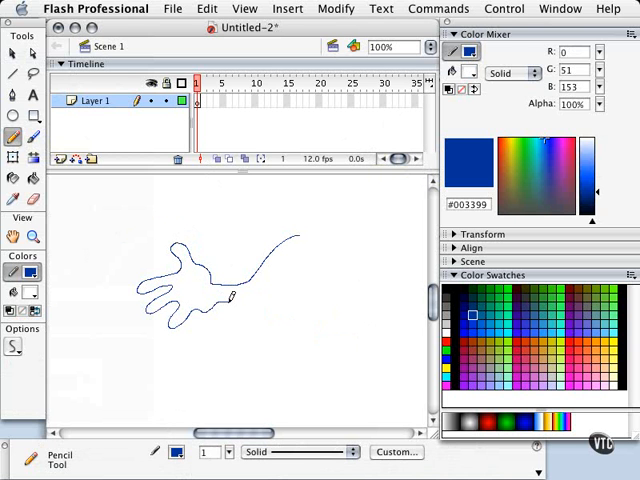
pyautogui.moveTo(230, 300); pyautogui.dragTo(310, 264)
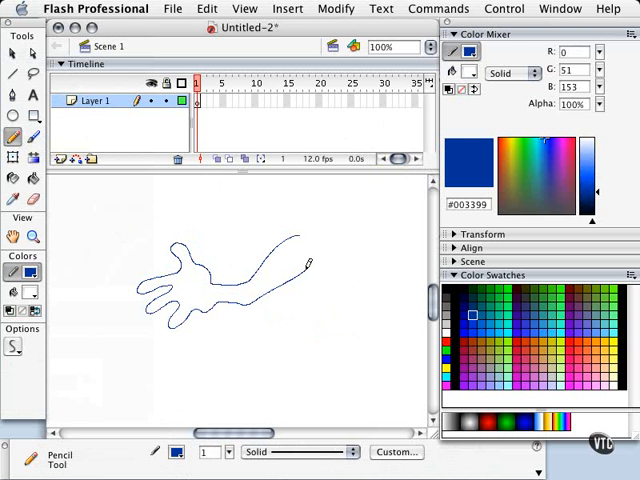
pyautogui.moveTo(304, 260); pyautogui.dragTo(324, 236)
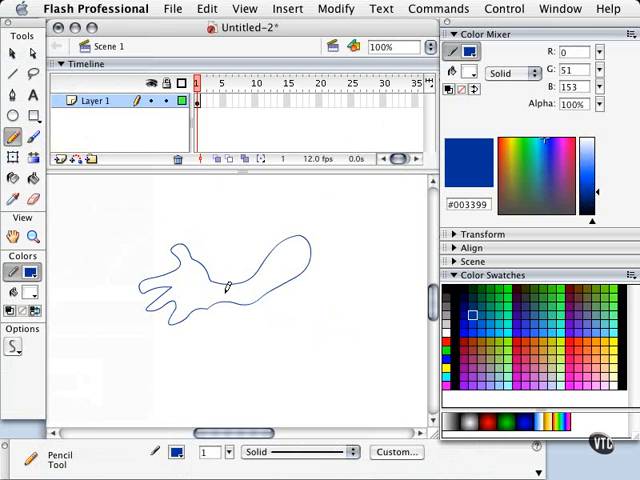
pyautogui.click(14, 348)
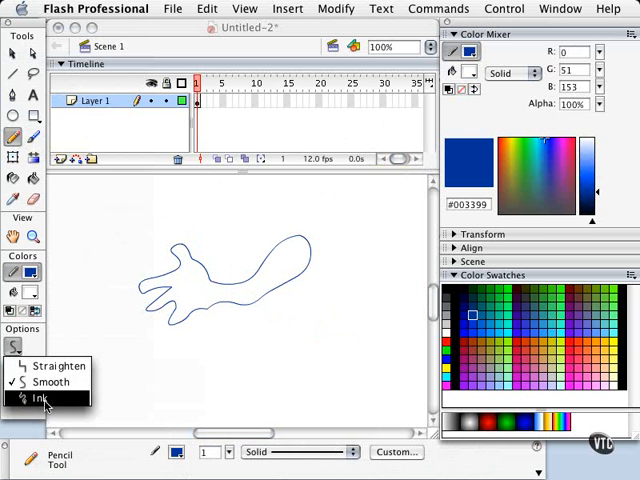
pyautogui.click(38, 398)
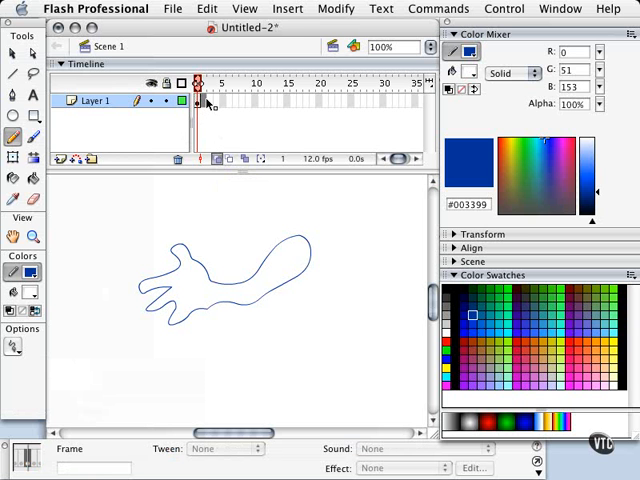
# Add a keyframe at frame 2 and trace the raised-forearm pose over the onion-skinned first drawing
pyautogui.click(288, 8)
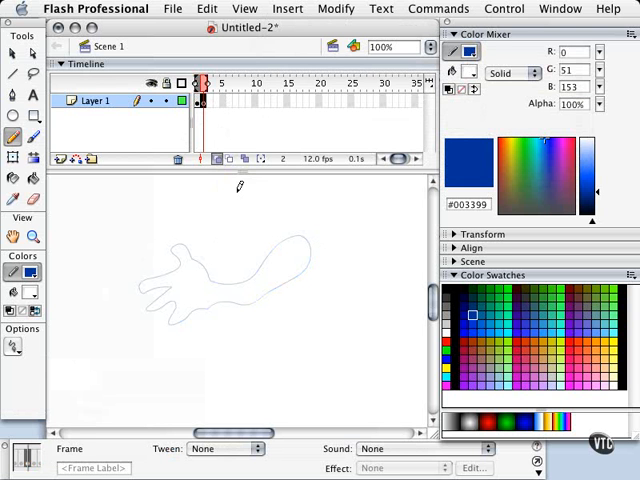
pyautogui.moveTo(312, 236)
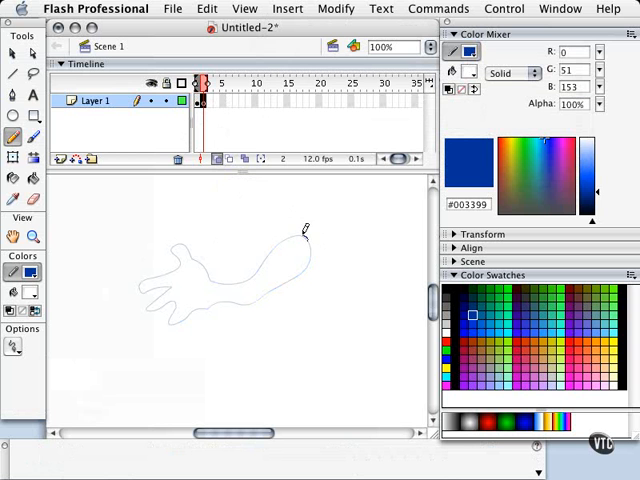
pyautogui.moveTo(256, 268); pyautogui.dragTo(308, 228)
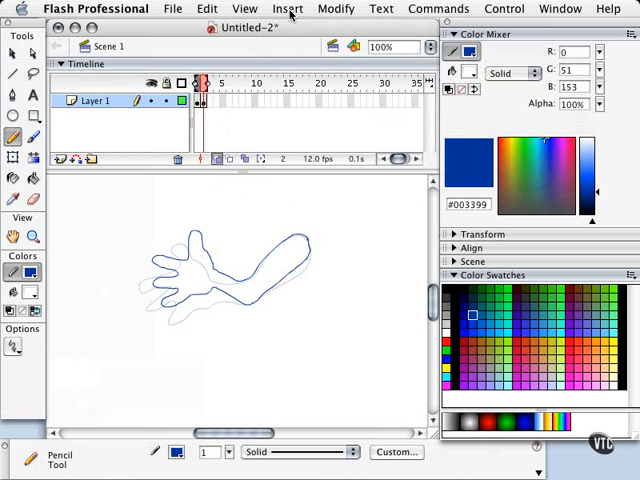
# Add a keyframe at frame 3, trace the higher-hand pose (forearm, hand, underside), then return to frame 1
pyautogui.click(288, 8)
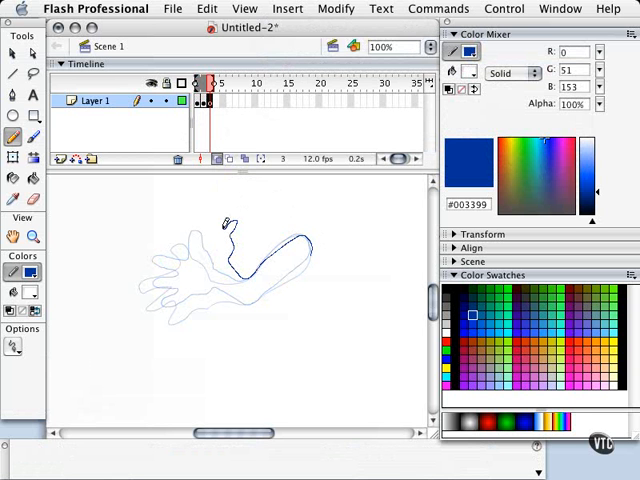
pyautogui.moveTo(228, 222); pyautogui.dragTo(204, 210)
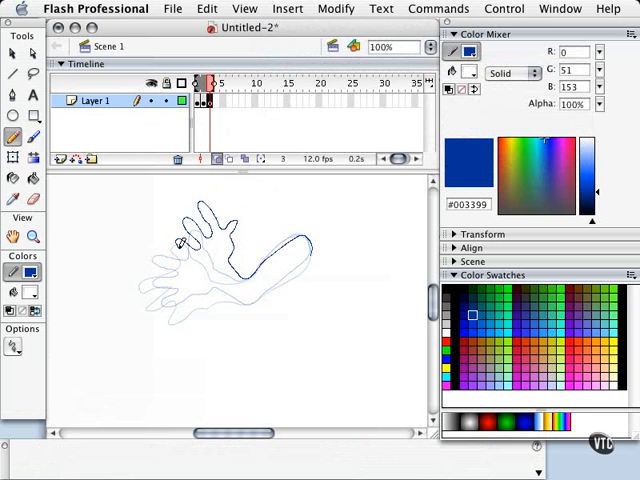
pyautogui.moveTo(180, 238); pyautogui.dragTo(244, 298)
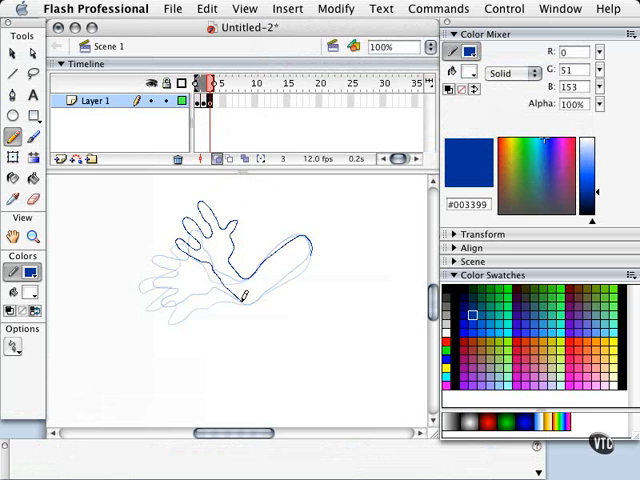
pyautogui.moveTo(244, 296); pyautogui.dragTo(320, 230)
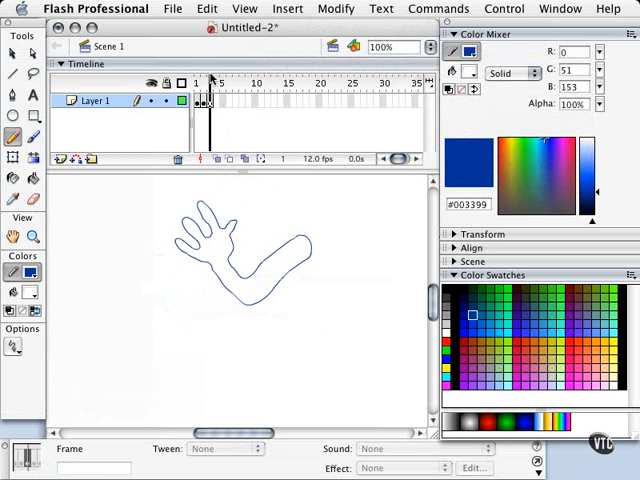
pyautogui.click(196, 84)
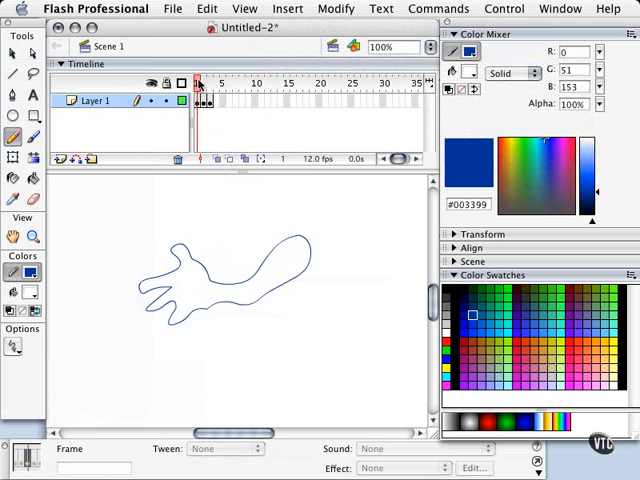